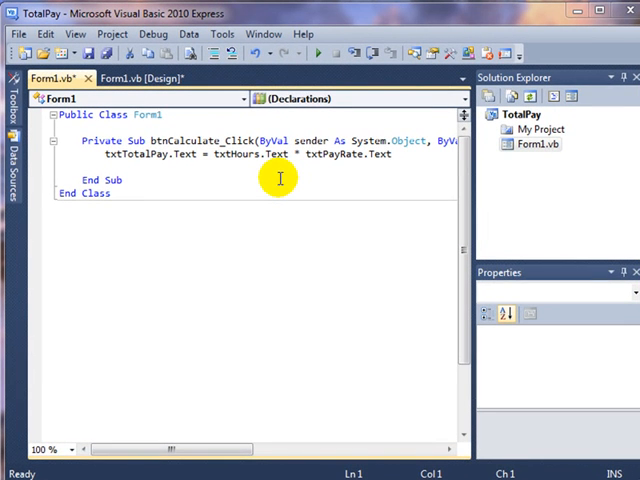
pyautogui.moveTo(150, 180)
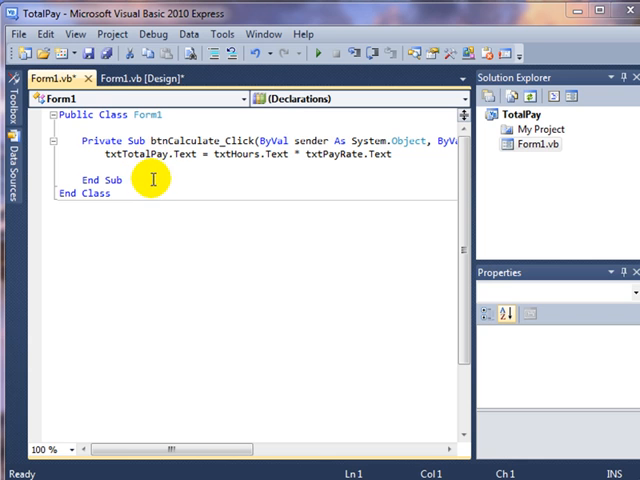
pyautogui.moveTo(238, 155)
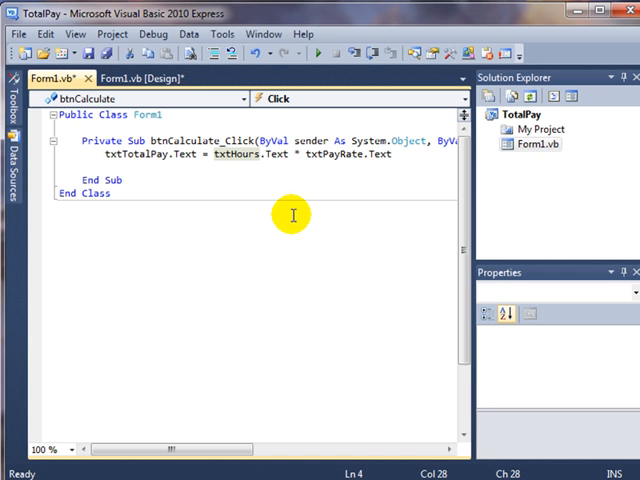
# Change the total pay line to txtTotalPay.Text = FormatCurrency(txtHours.Text * txtPayRate.Text)
pyautogui.write('FormatCurrency(')
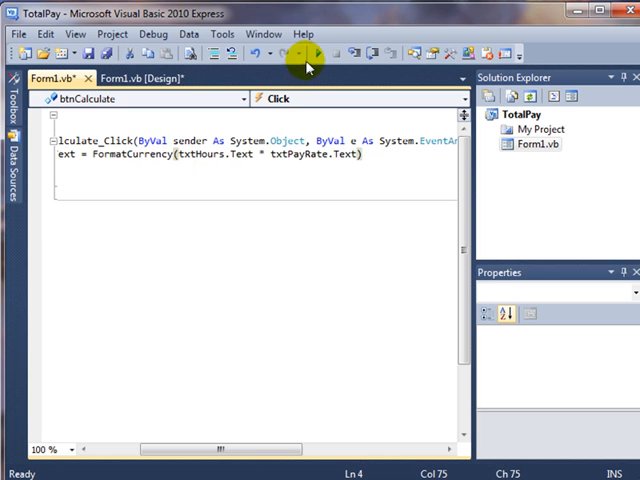
# Run the form, calculate pay for rate 10 and 40 hours, and close it
pyautogui.click(313, 53)
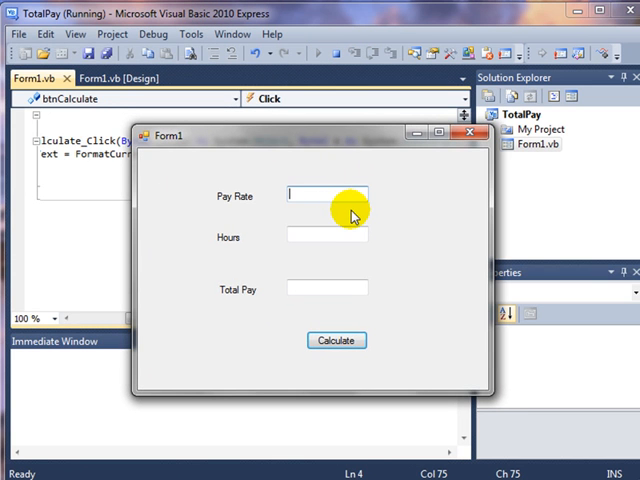
pyautogui.write('10')
pyautogui.click(327, 235)
pyautogui.write('4')
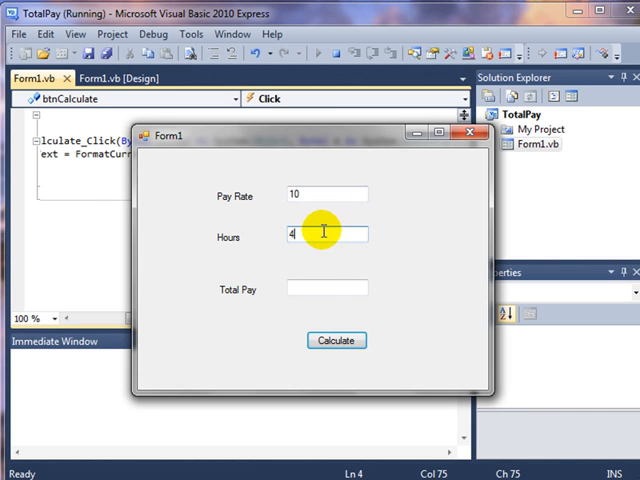
pyautogui.click(336, 340)
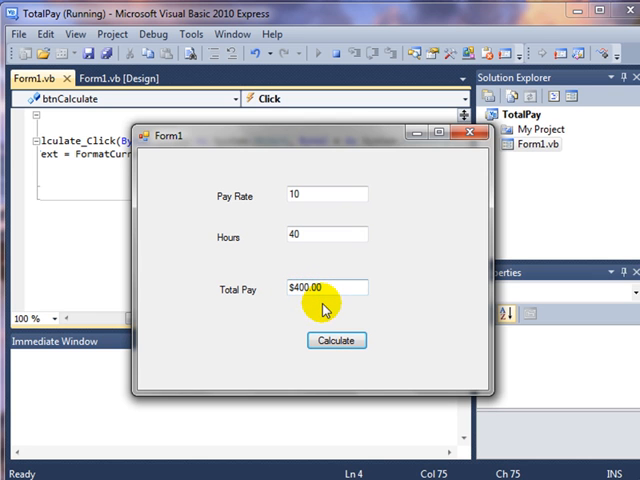
pyautogui.moveTo(332, 303)
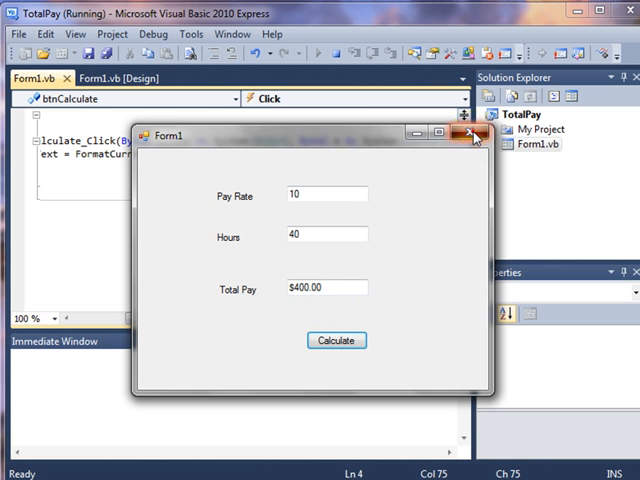
pyautogui.click(472, 133)
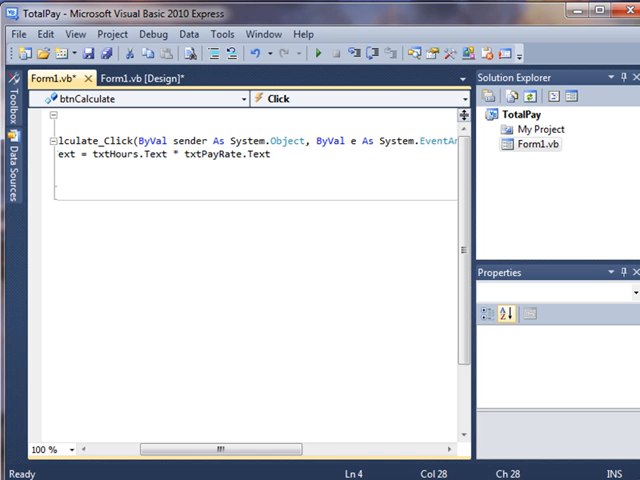
# Wrap the hours-times-rate product in parentheses and append .ToString("C")
pyautogui.write('(')
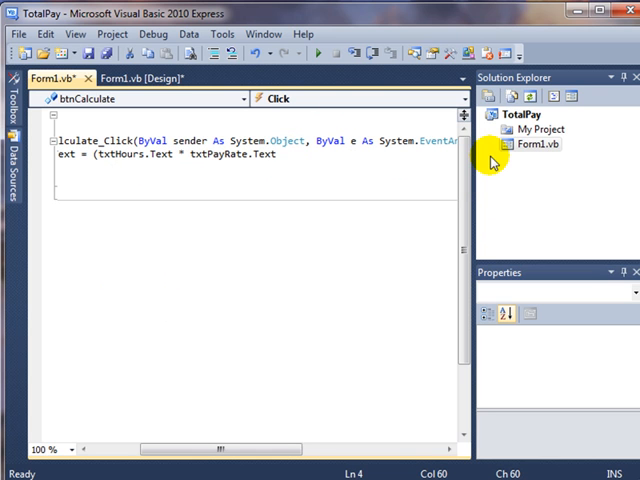
pyautogui.write(').ToString(')
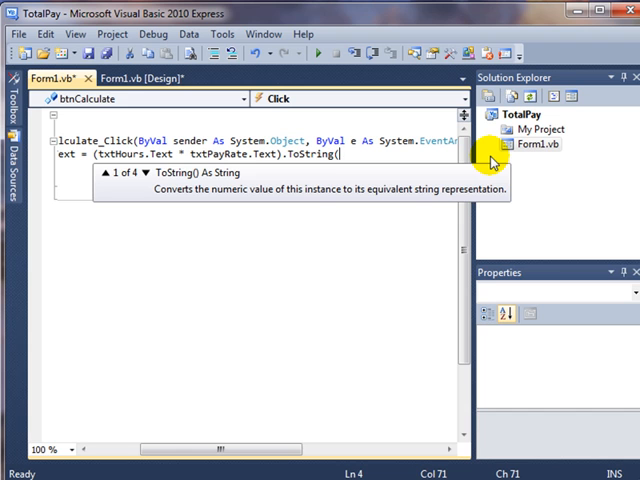
pyautogui.write('"')
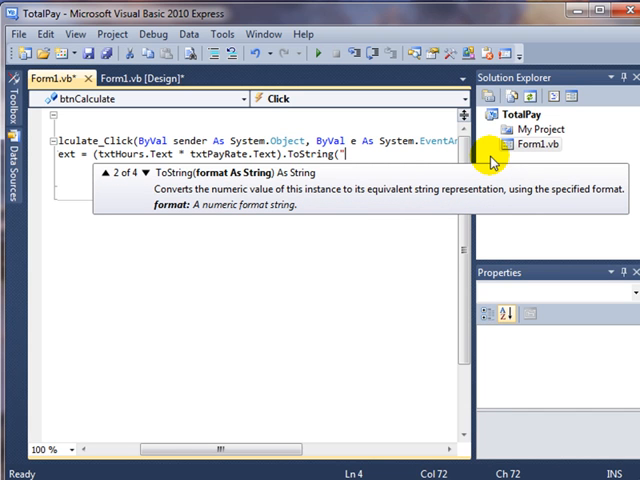
pyautogui.write('C")')
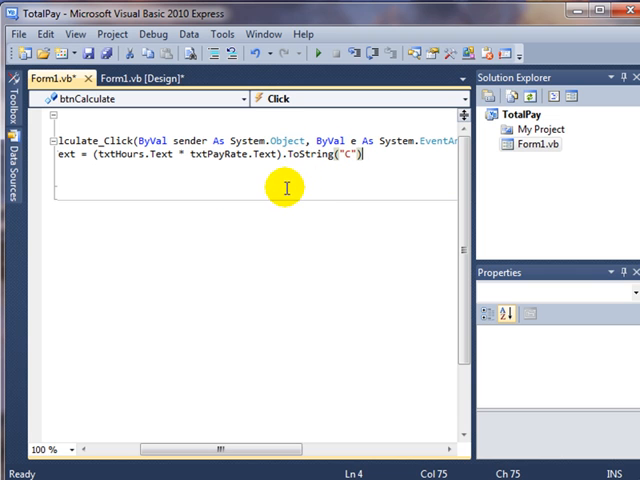
pyautogui.moveTo(188, 188)
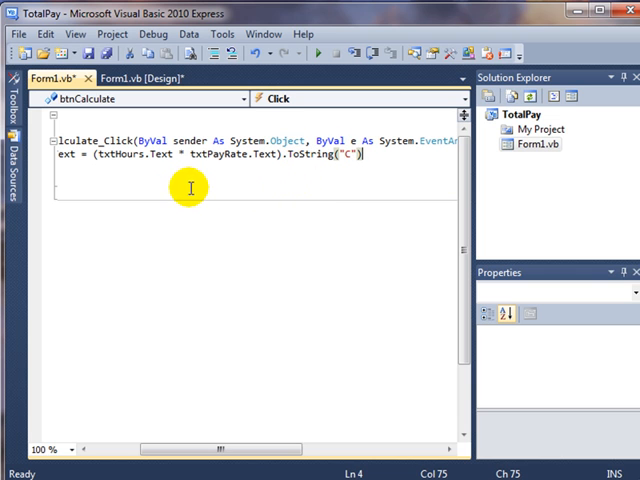
pyautogui.moveTo(318, 54)
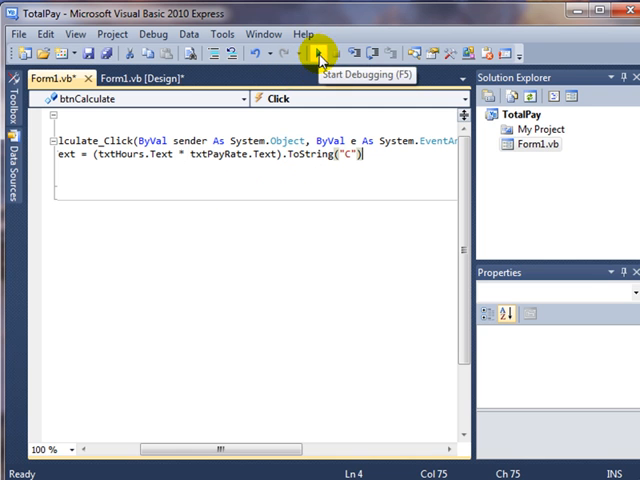
# Run the form with pay rate 10 and 40 hours to get $400.00
pyautogui.click(318, 54)
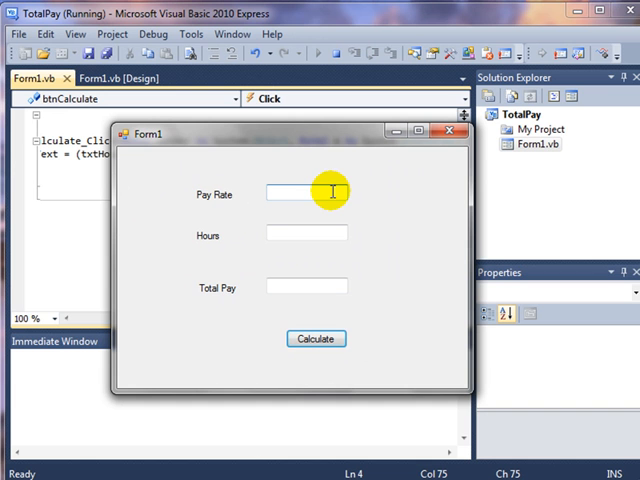
pyautogui.write('10')
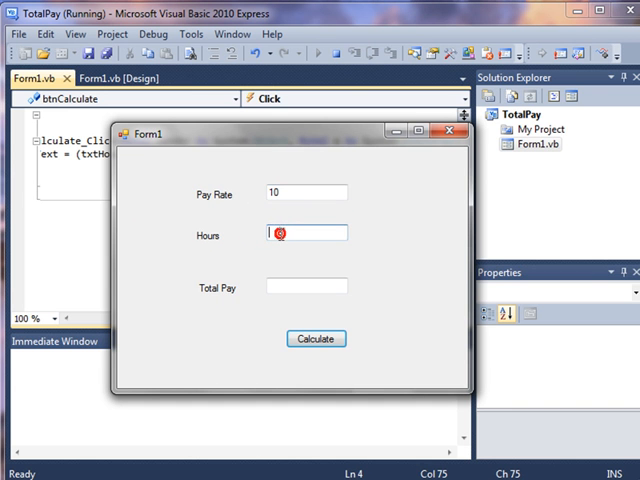
pyautogui.click(385, 411)
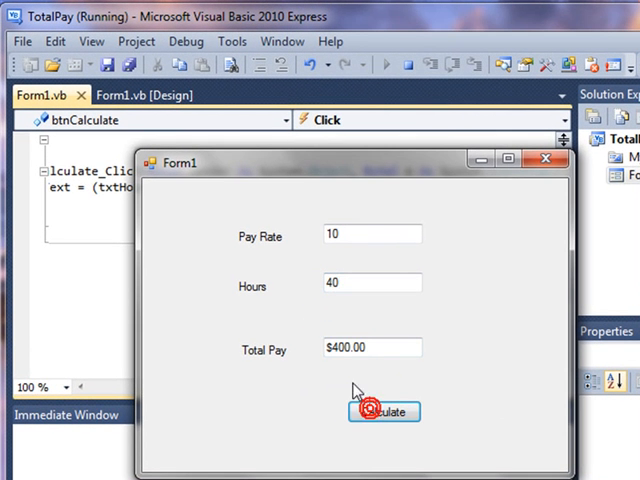